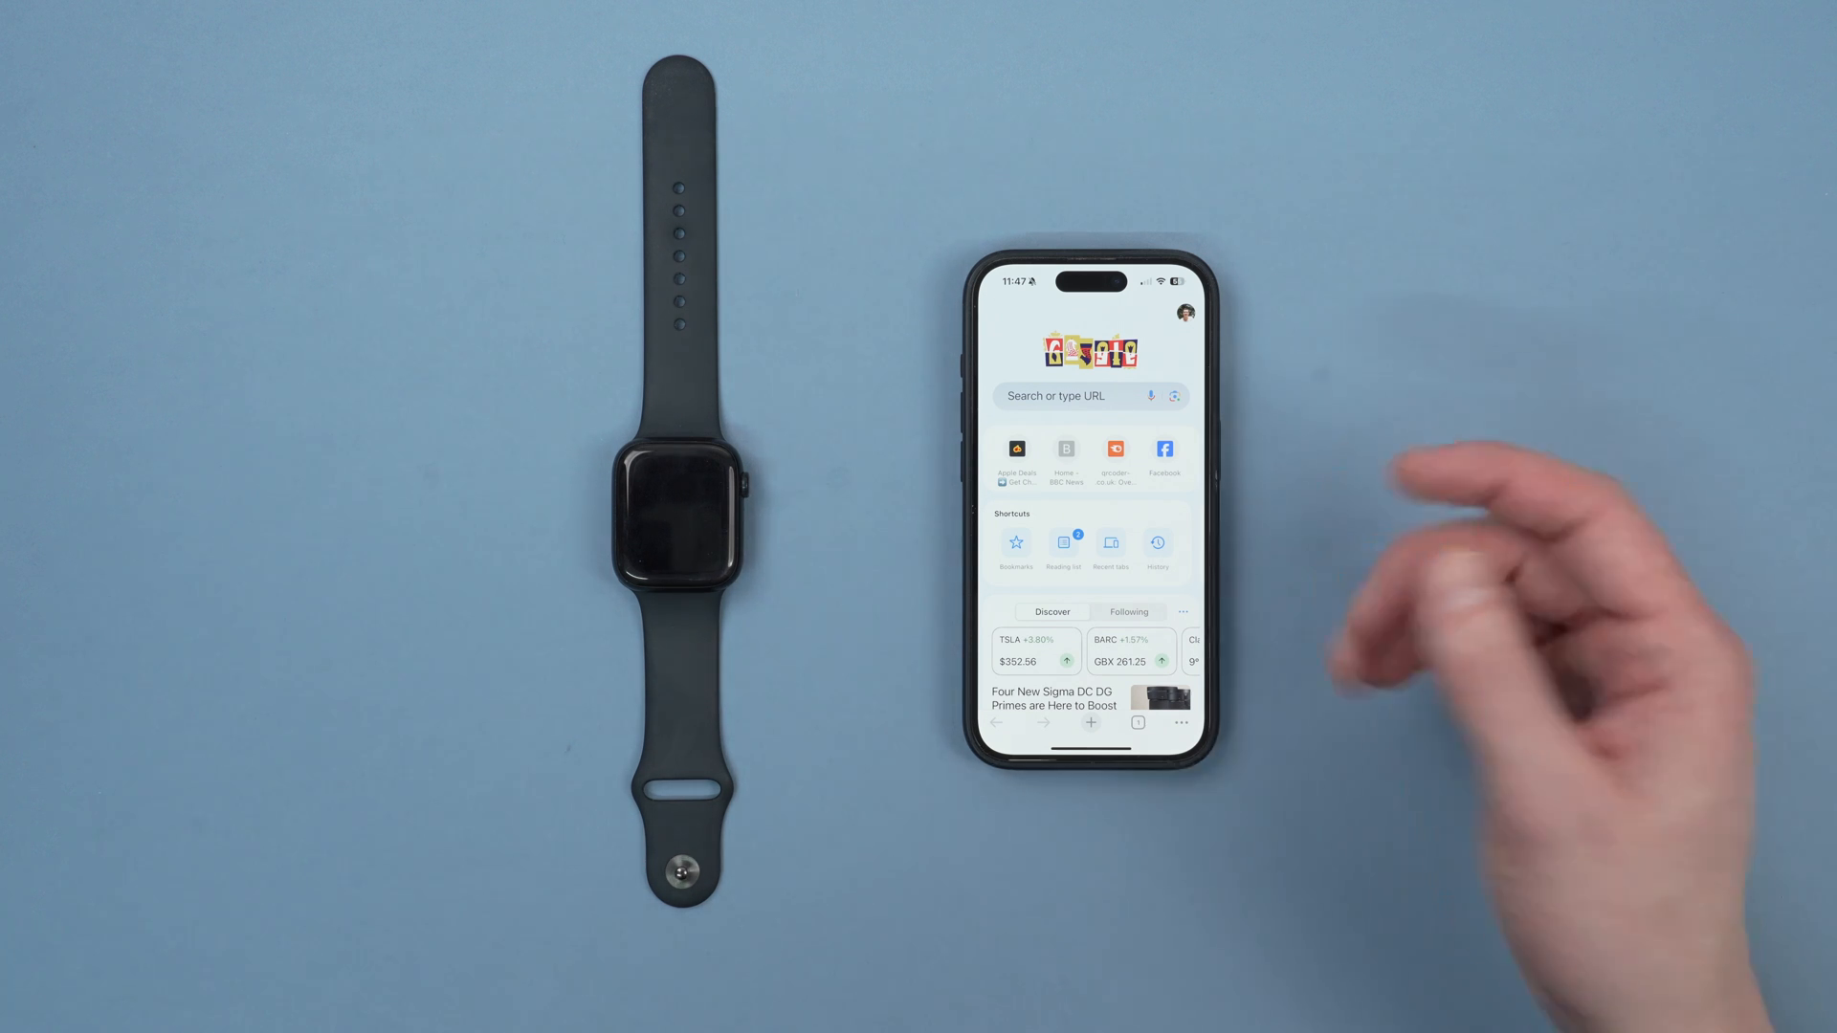
From icloud.com, launch Find Devices via the apps grid to show the device list
left_click(1067, 394)
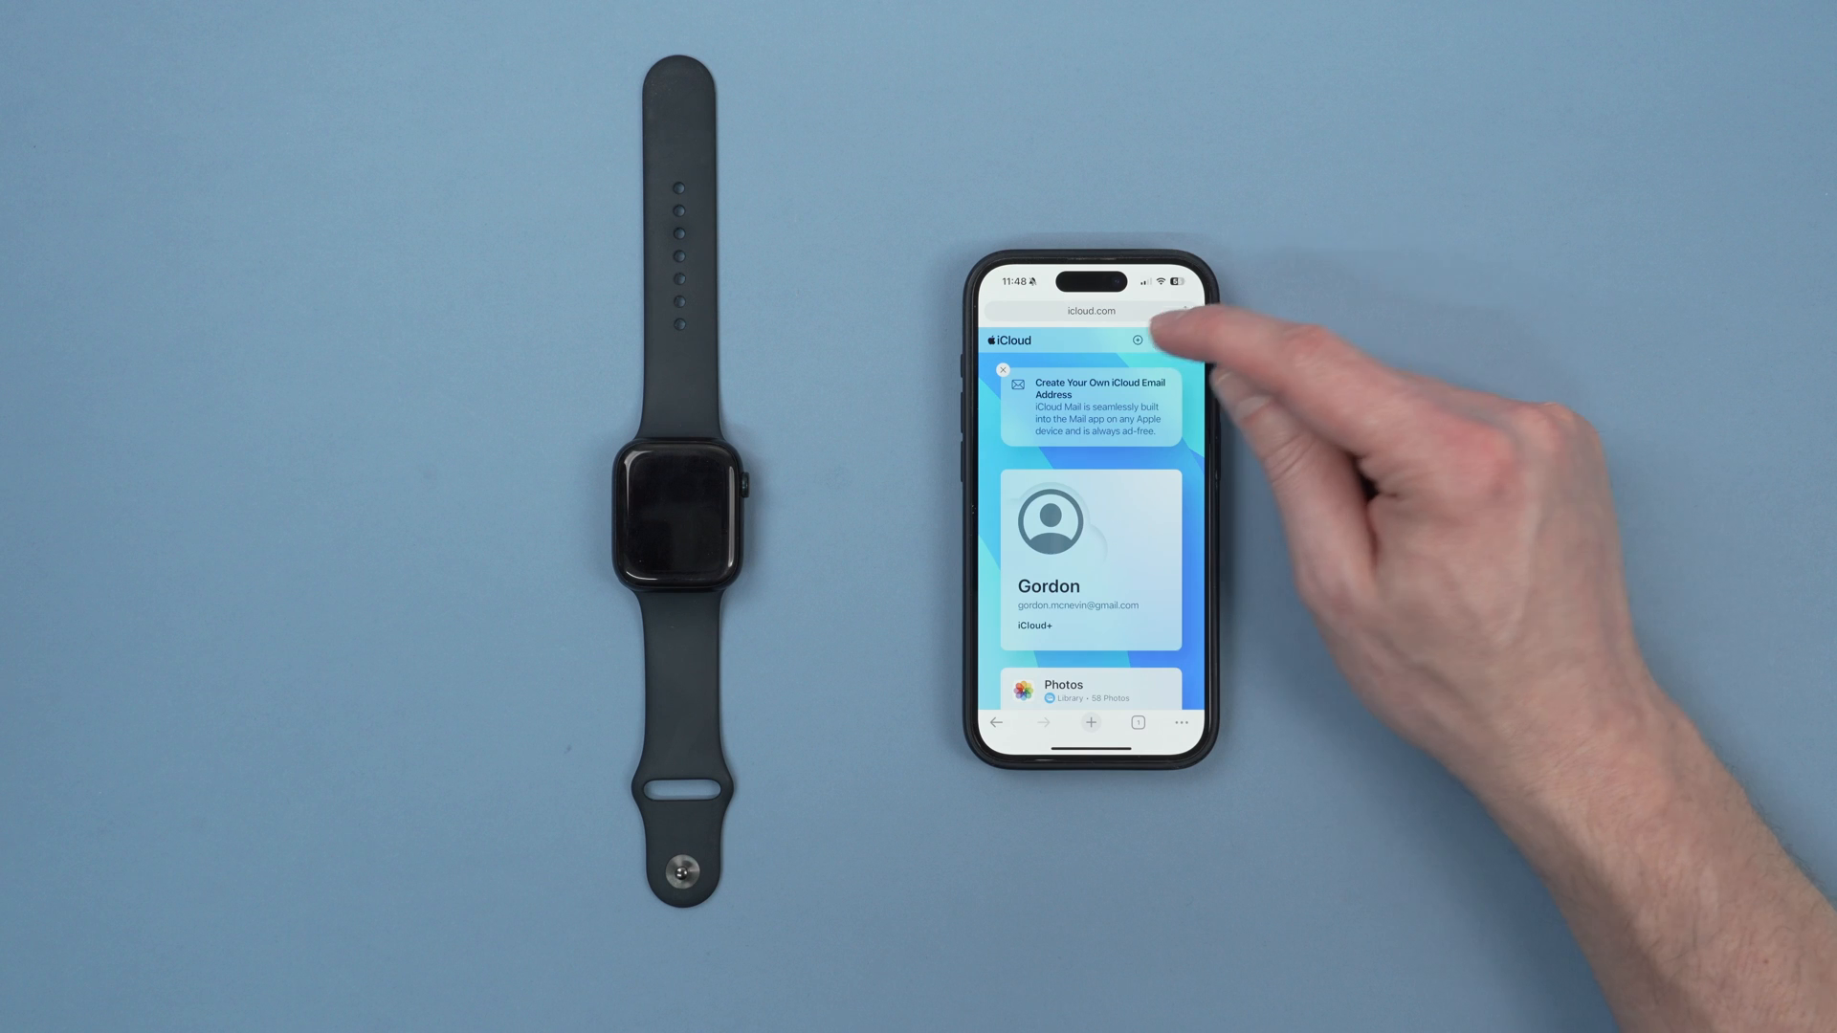
left_click(1137, 340)
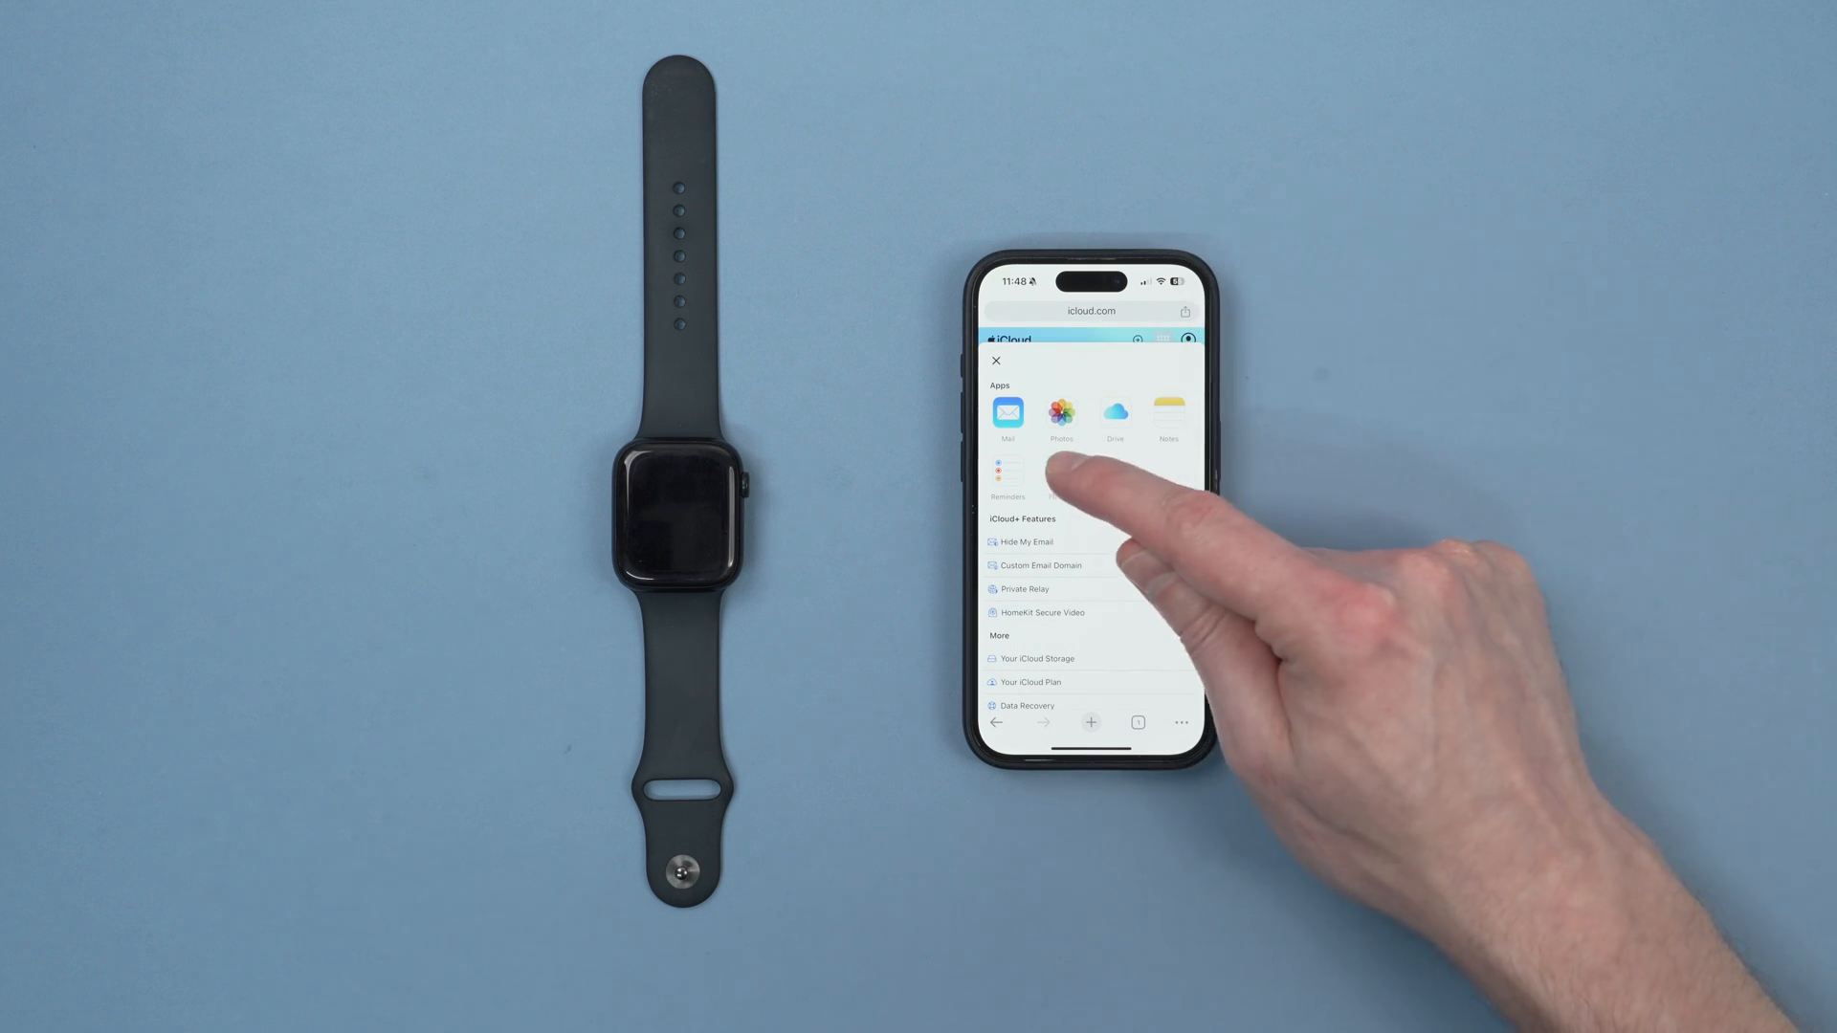
left_click(1008, 475)
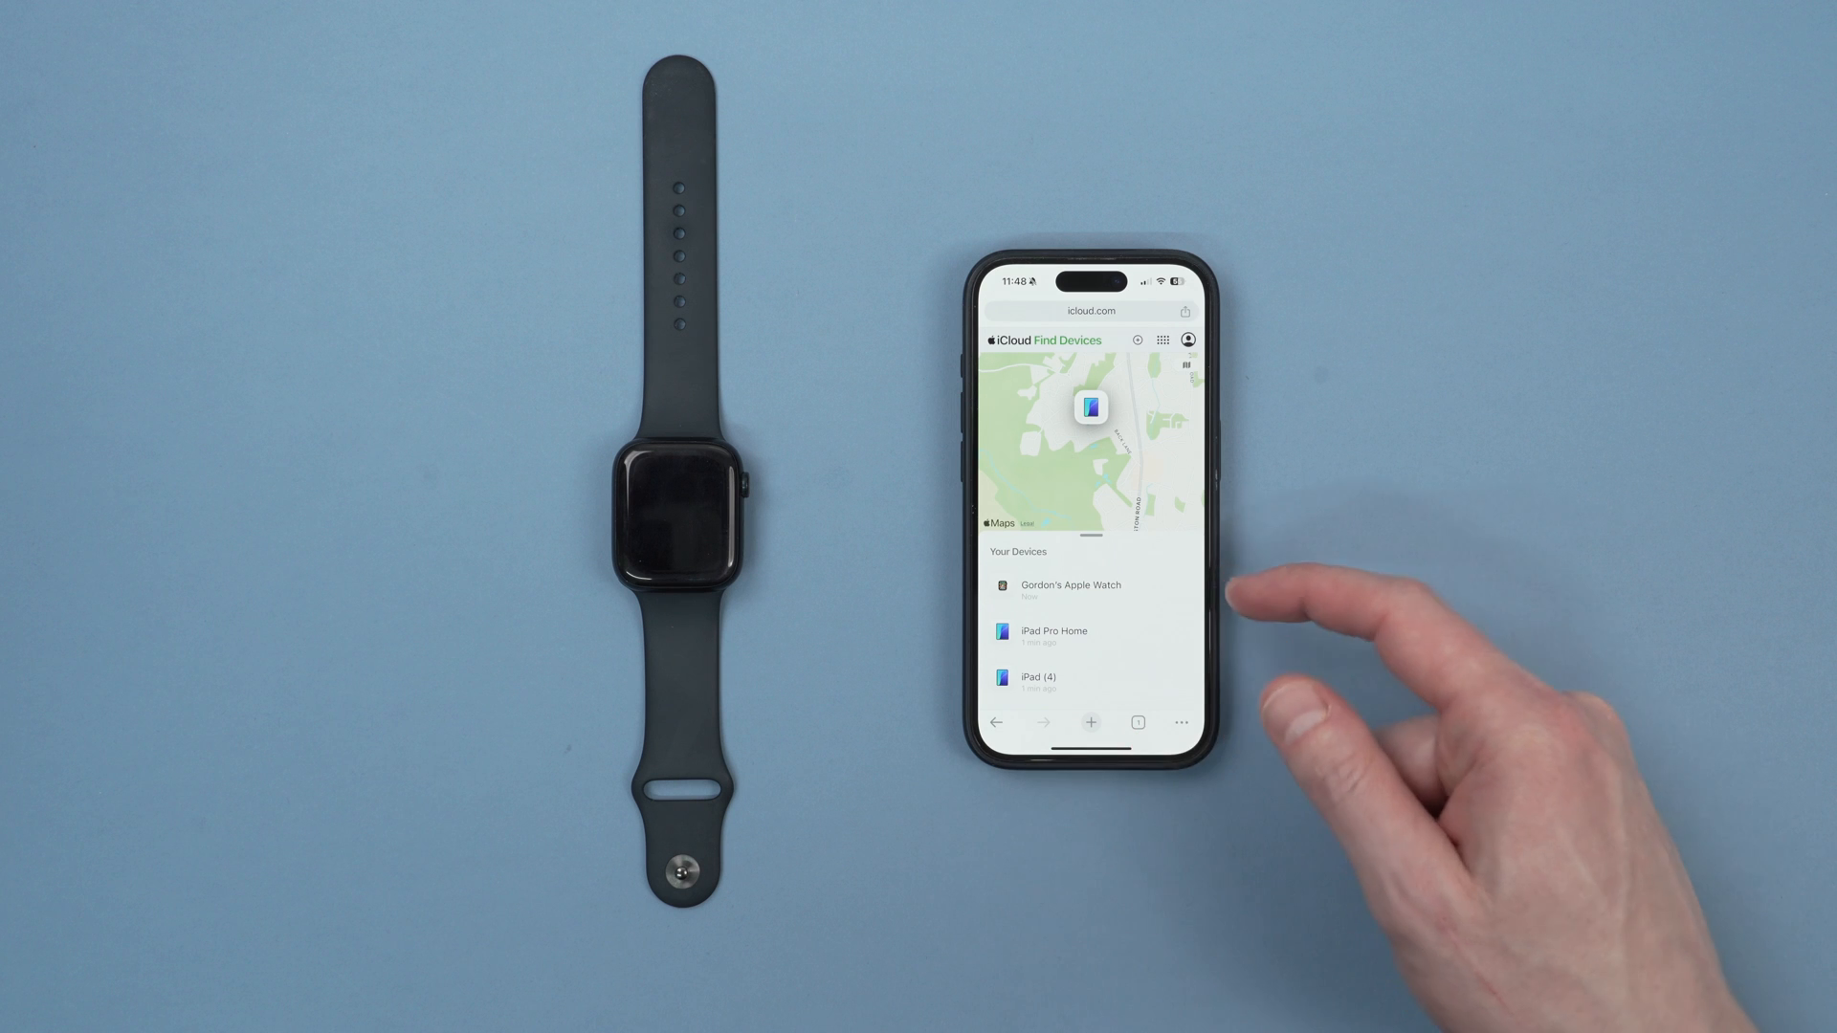
Select the Apple Watch and start Erase This Device, bringing up the erase warning
left_click(1068, 585)
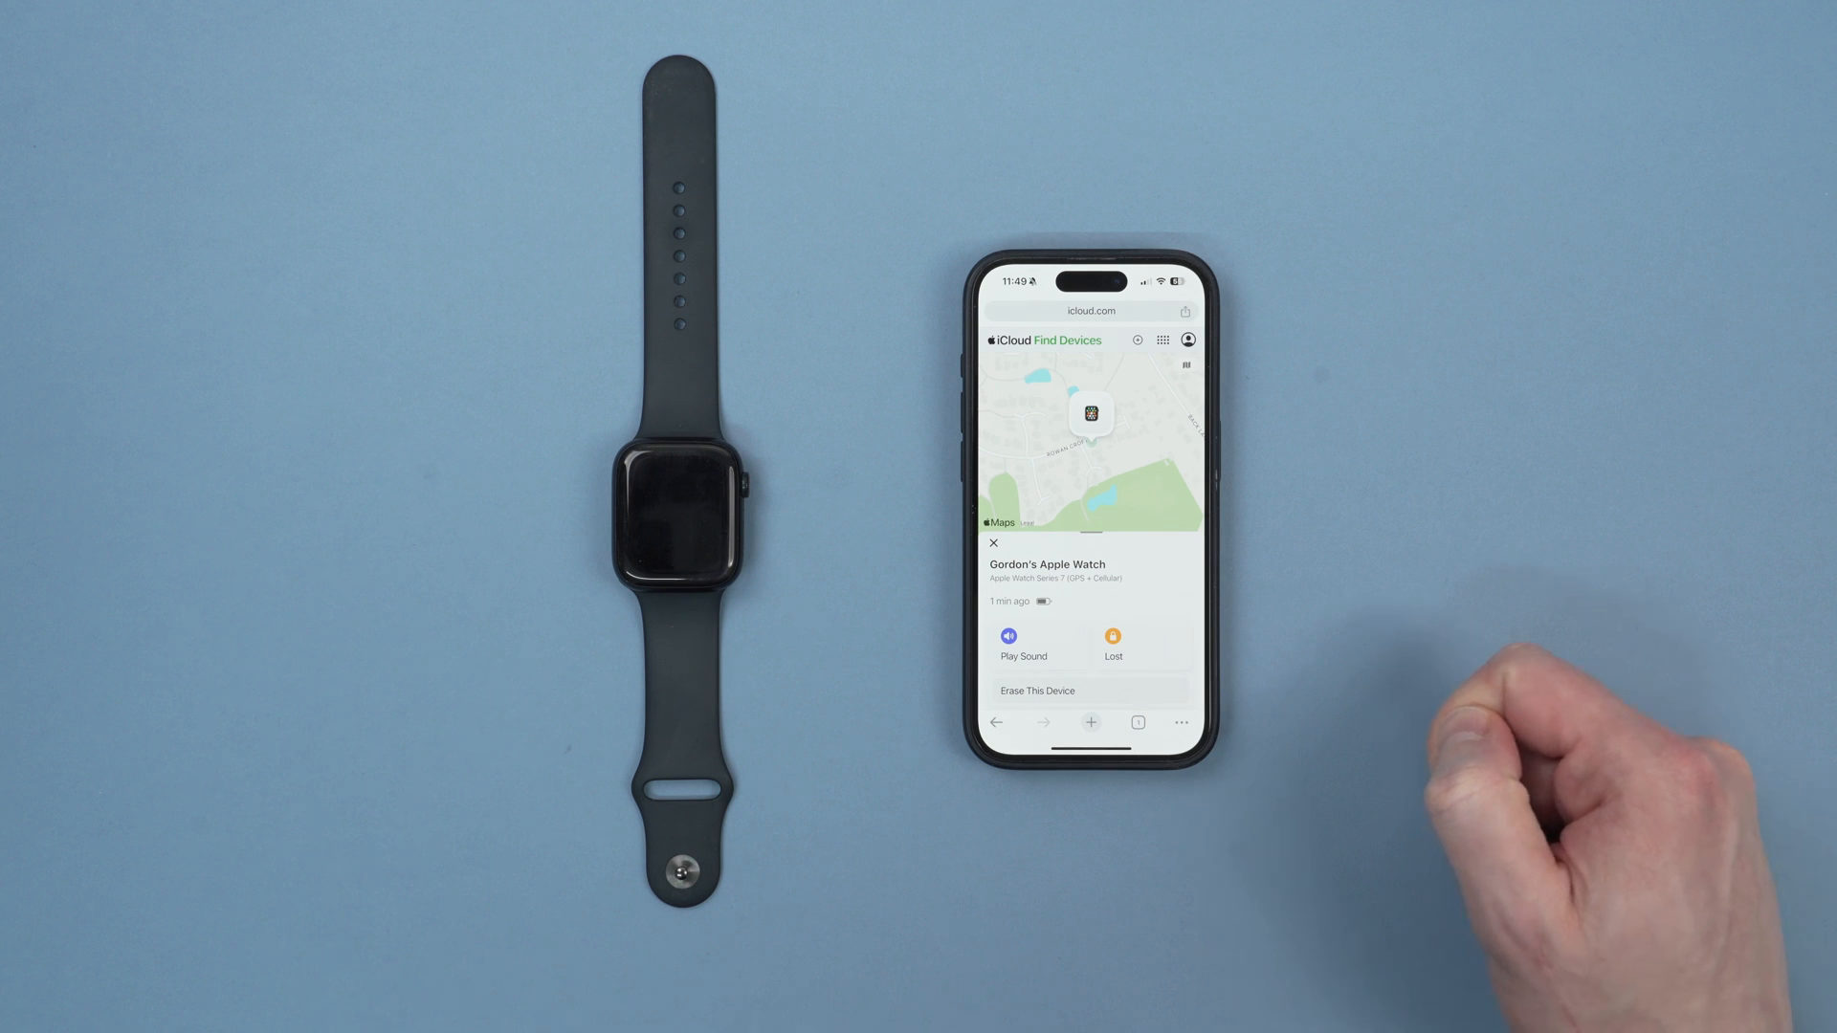
left_click(1035, 690)
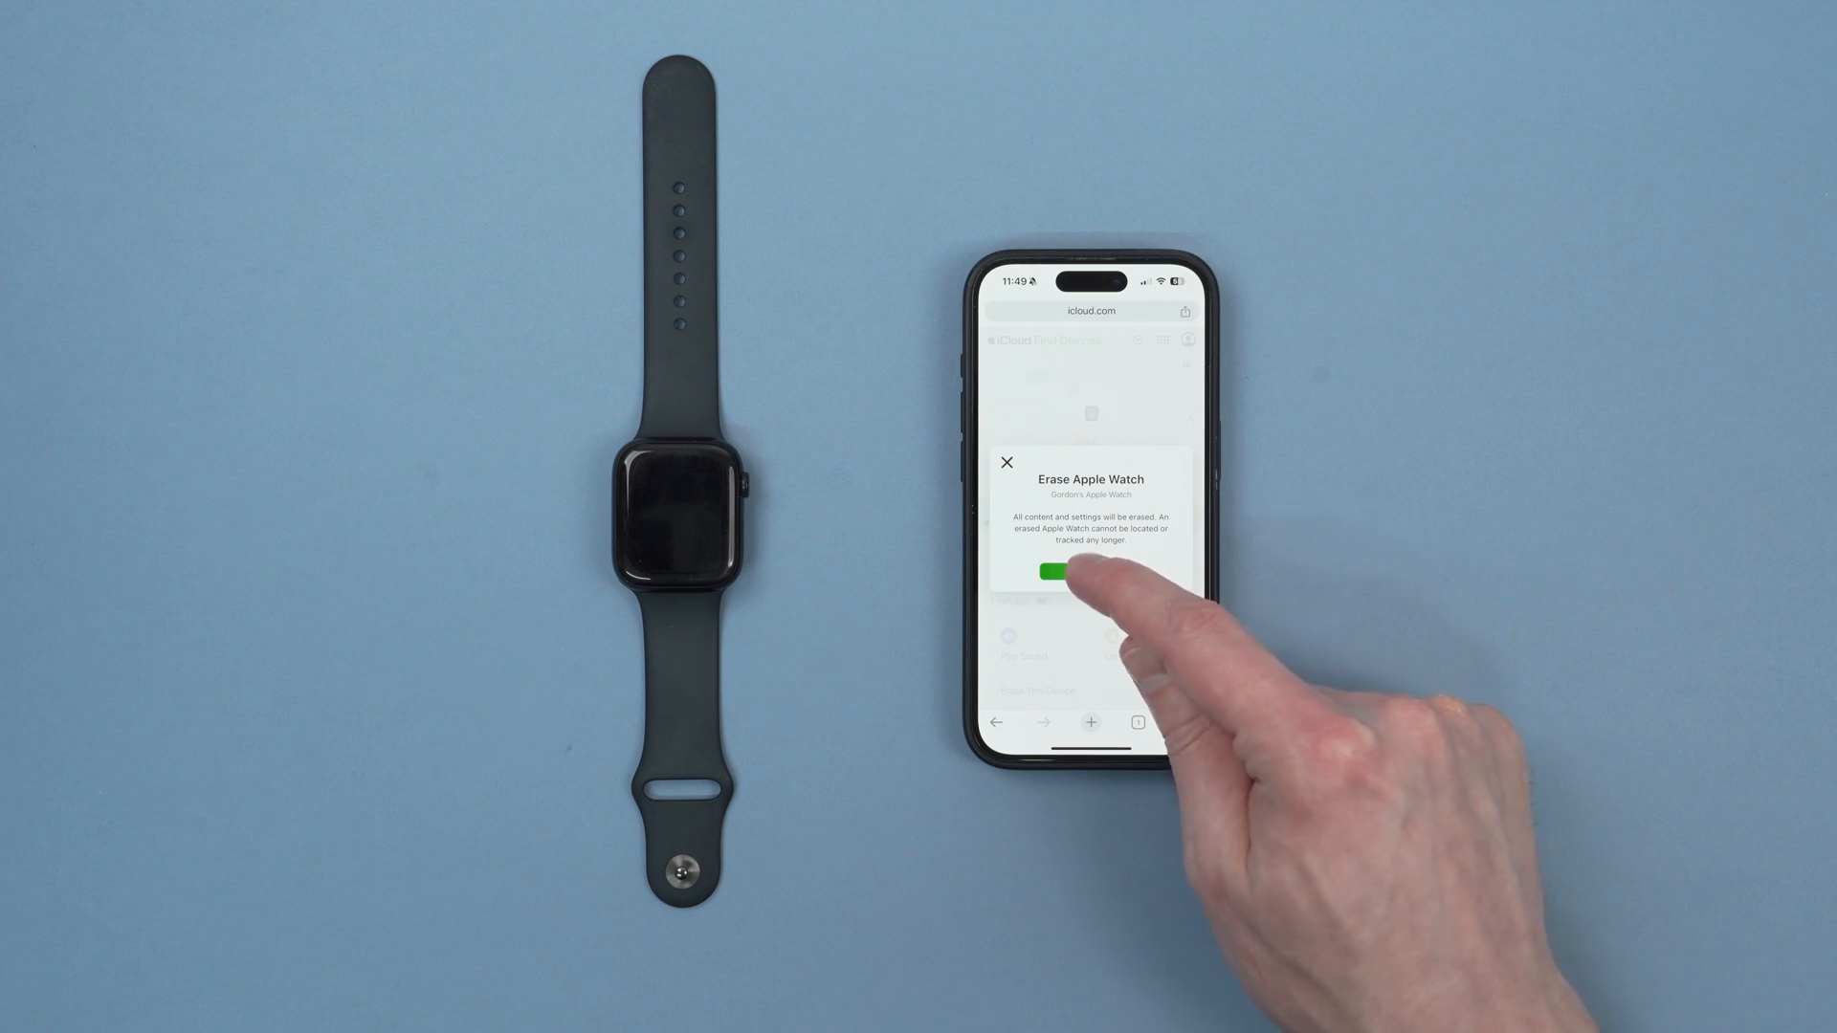
Continue past the warning and erase the watch, leaving the phone number empty
left_click(1062, 574)
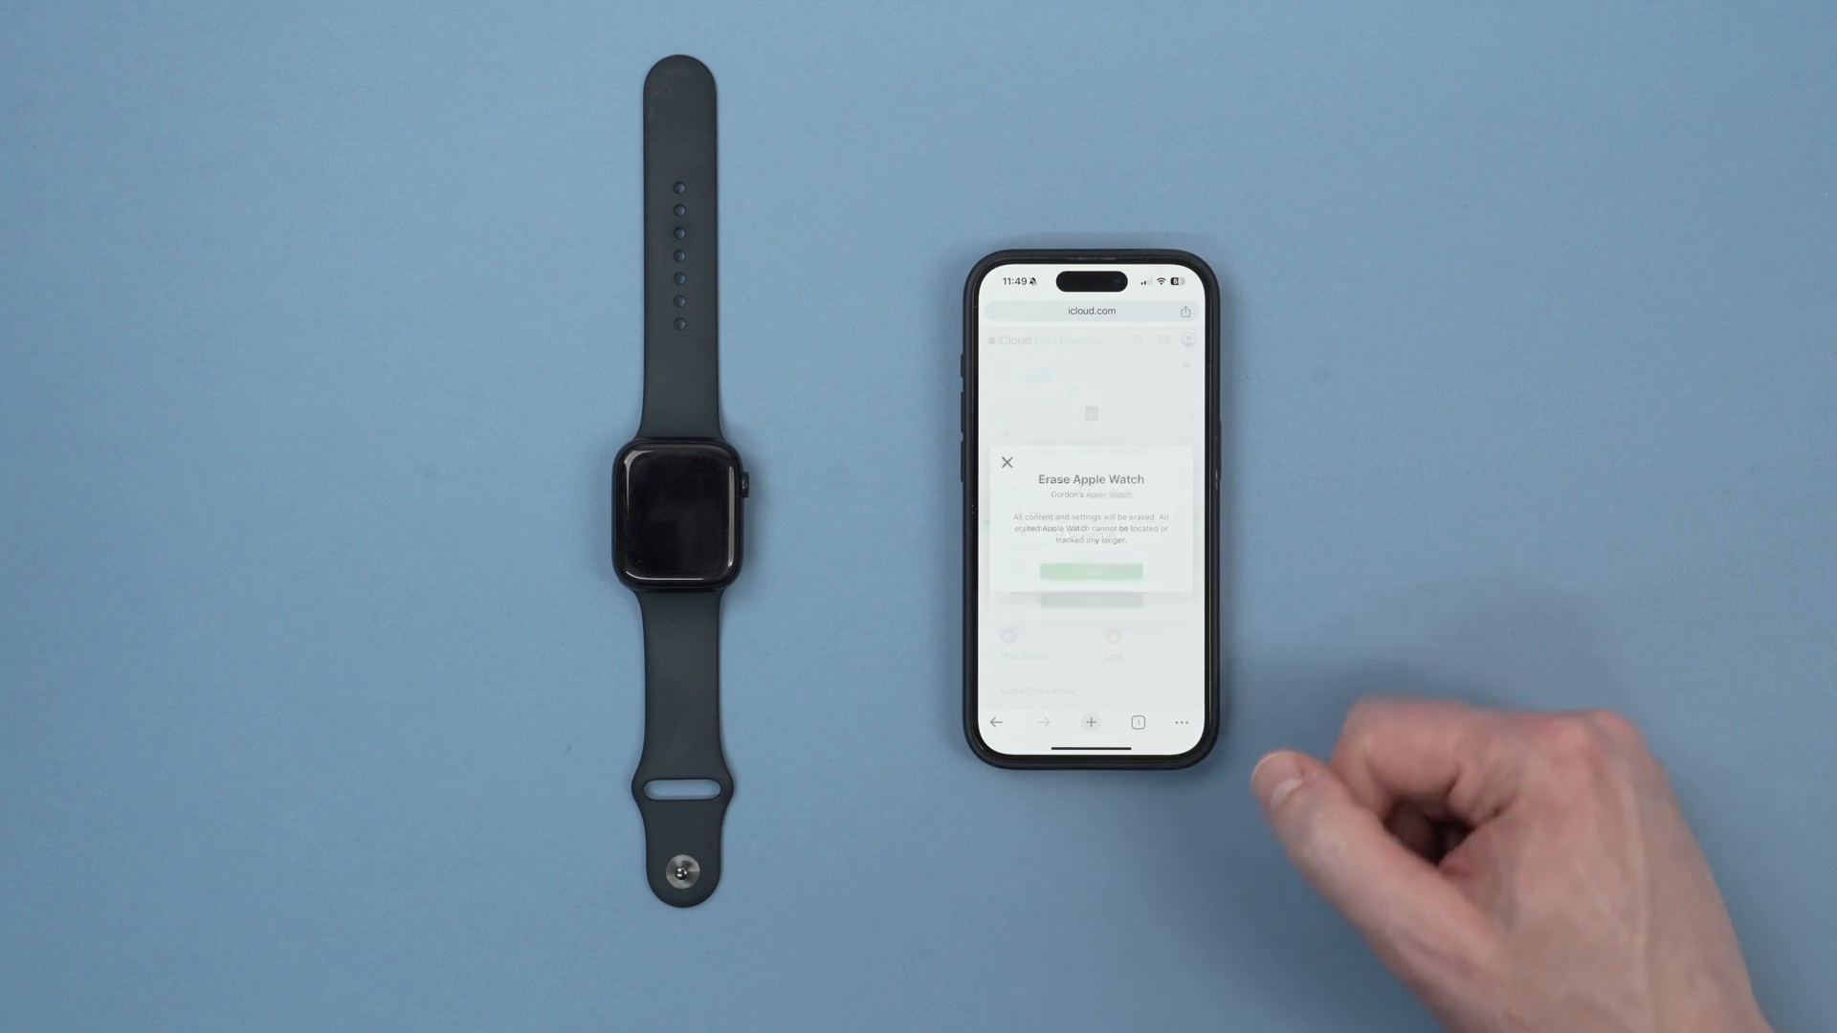
left_click(1089, 570)
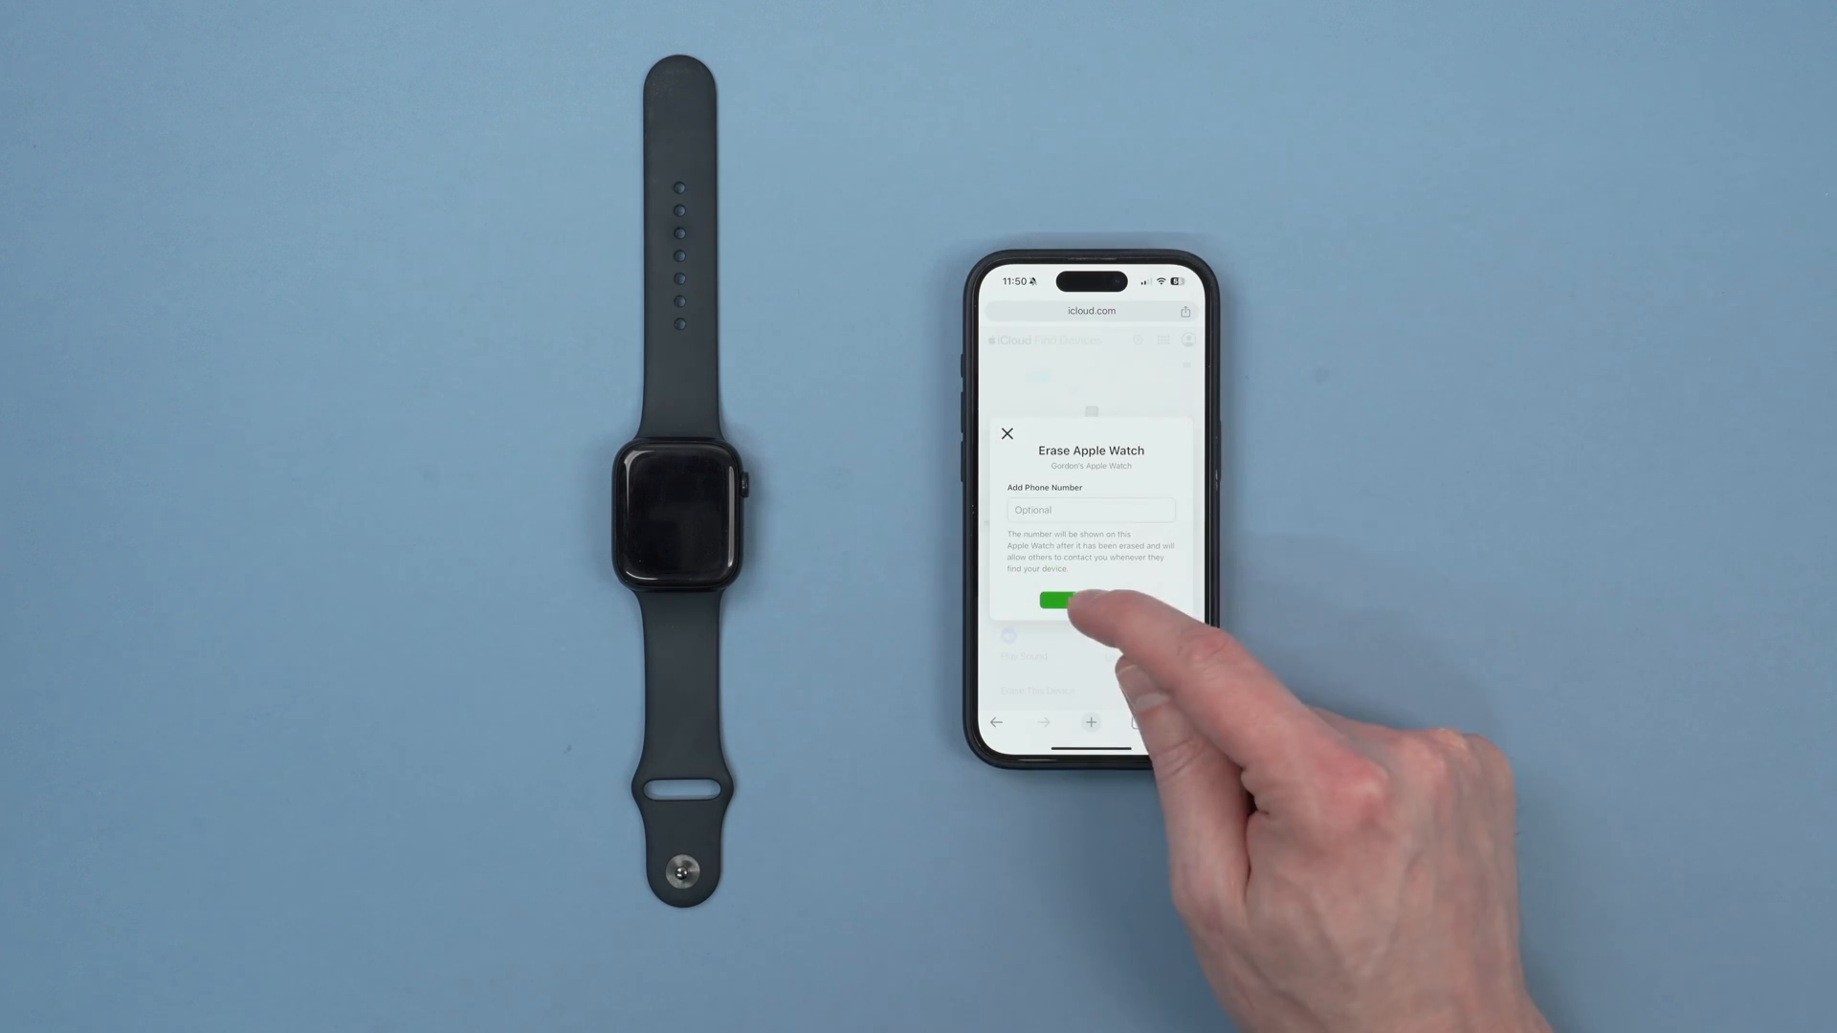
left_click(1056, 601)
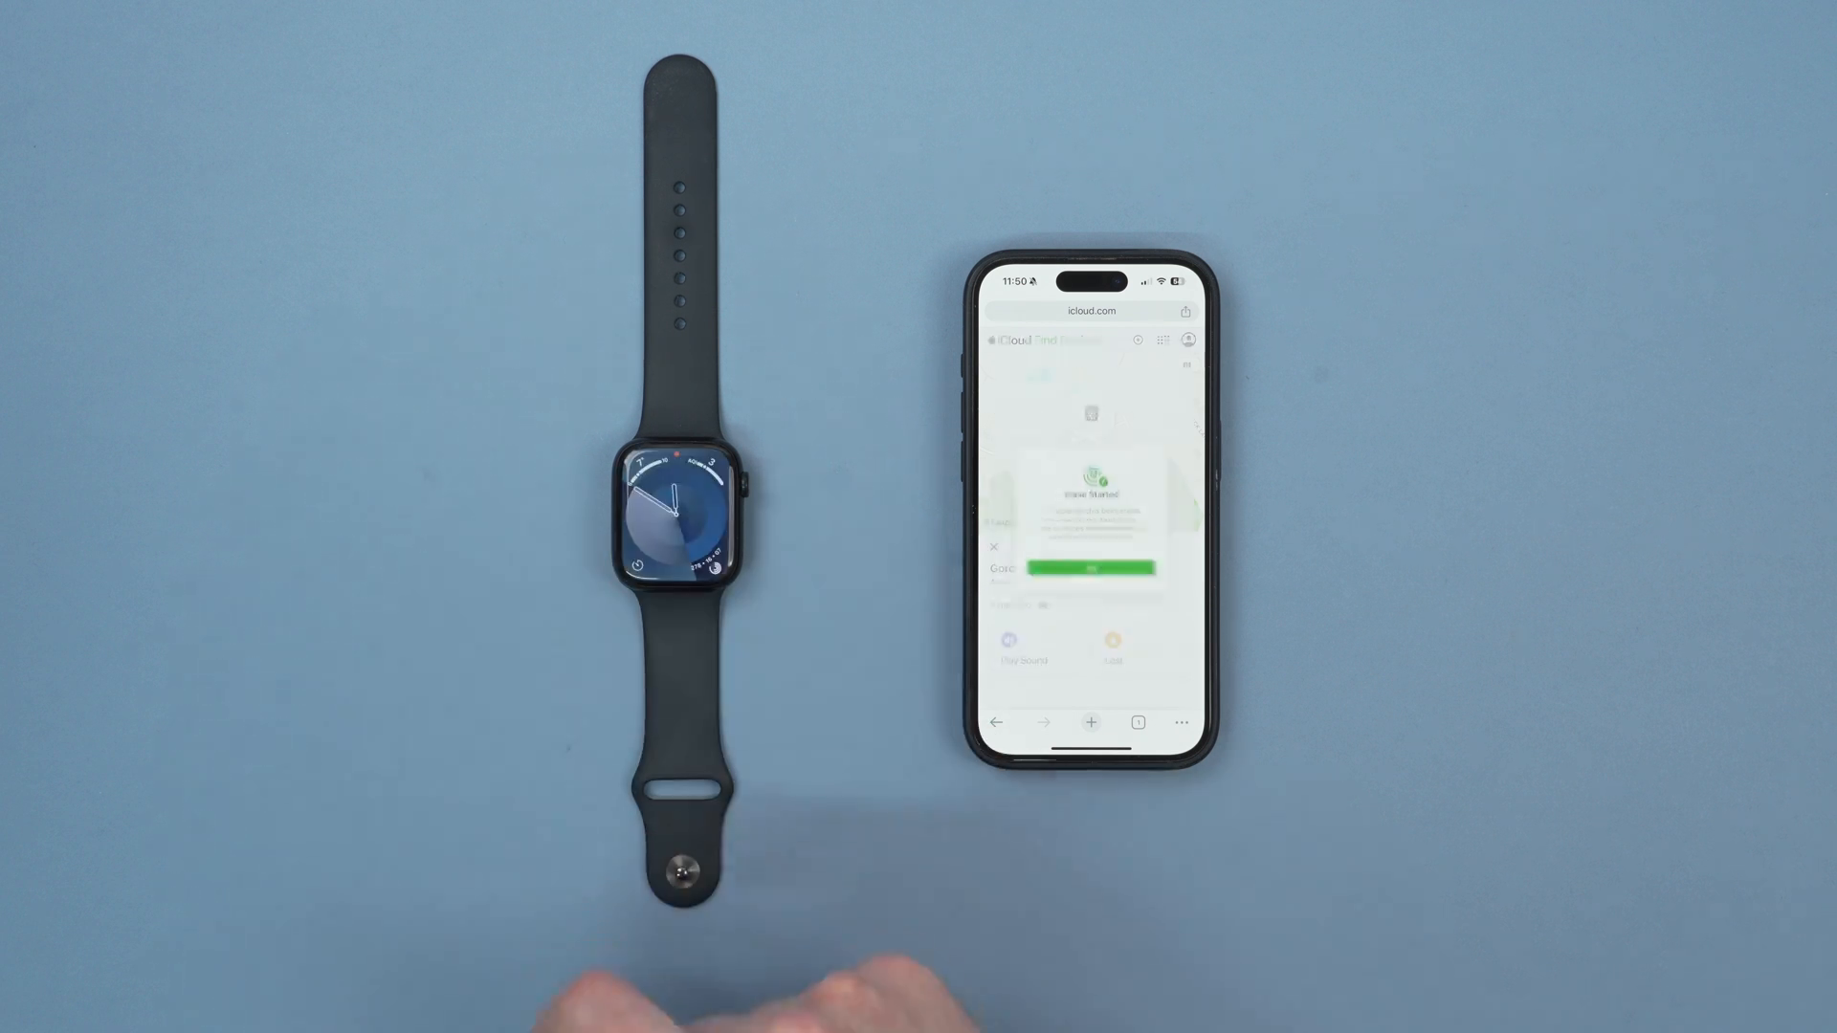
Dismiss the Erase Started notice, returning to the watch details marked Erased
left_click(1088, 568)
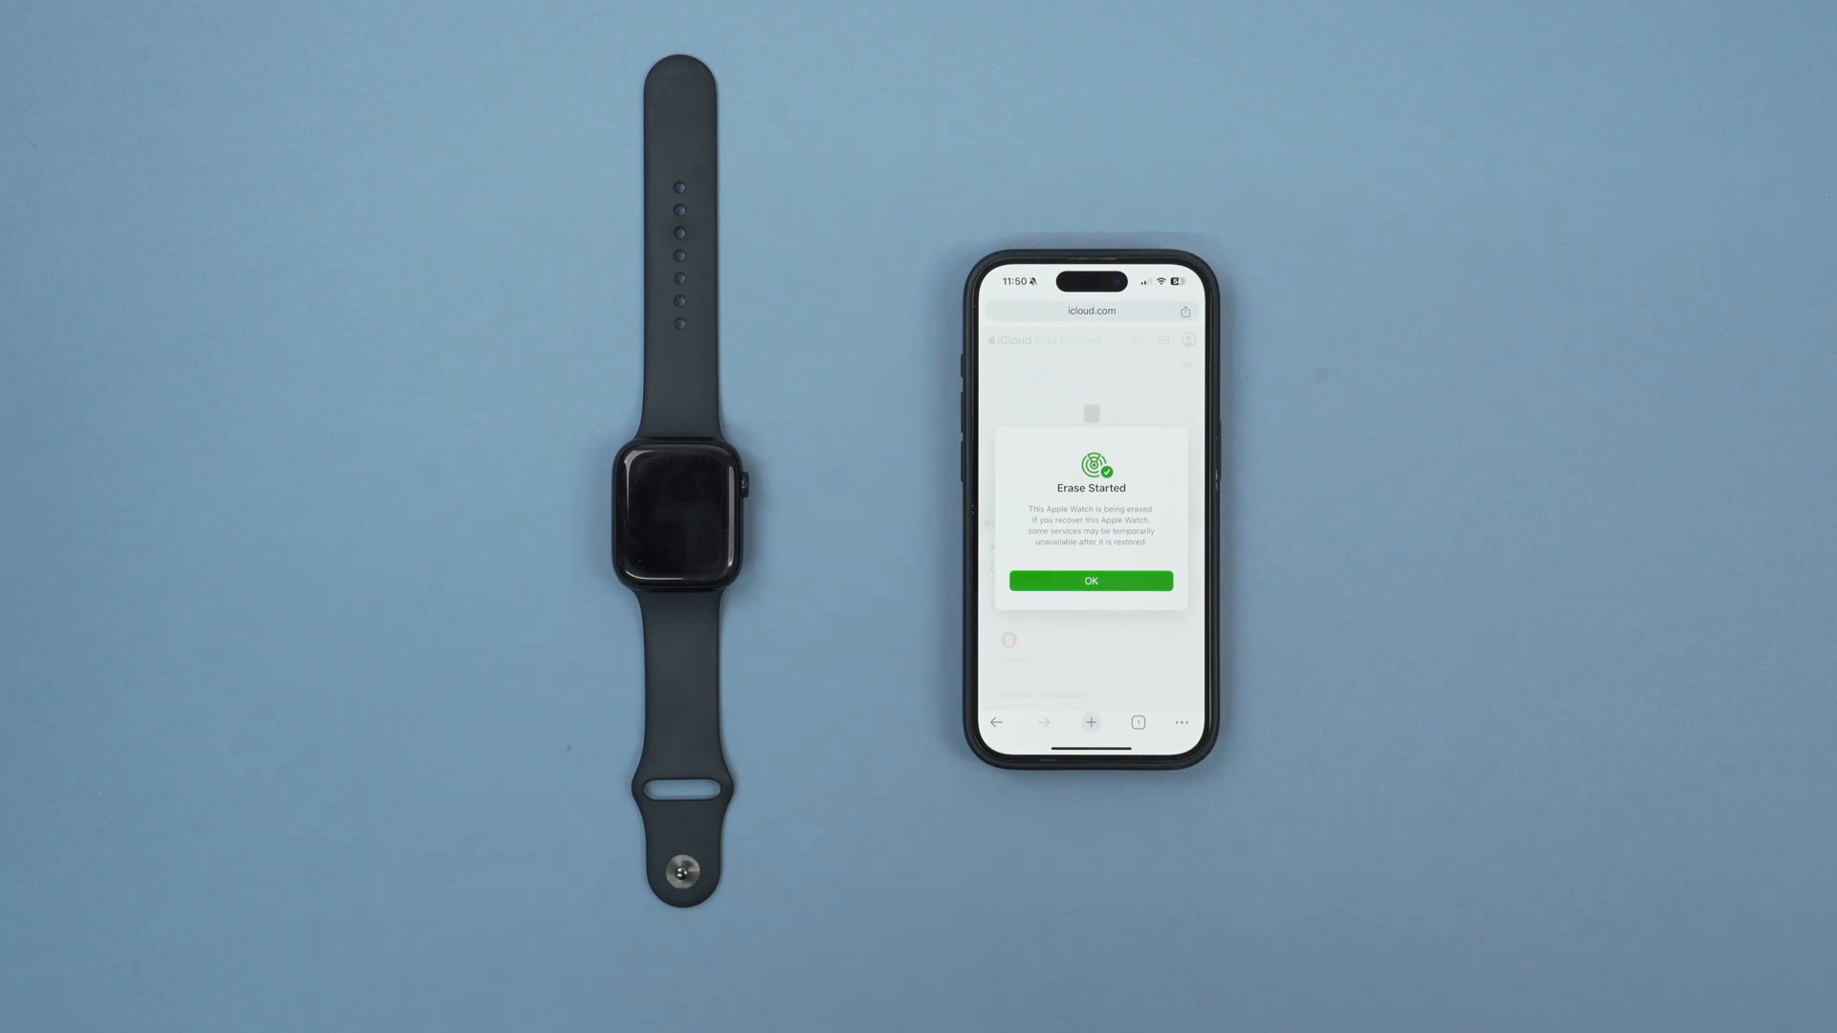
left_click(1089, 582)
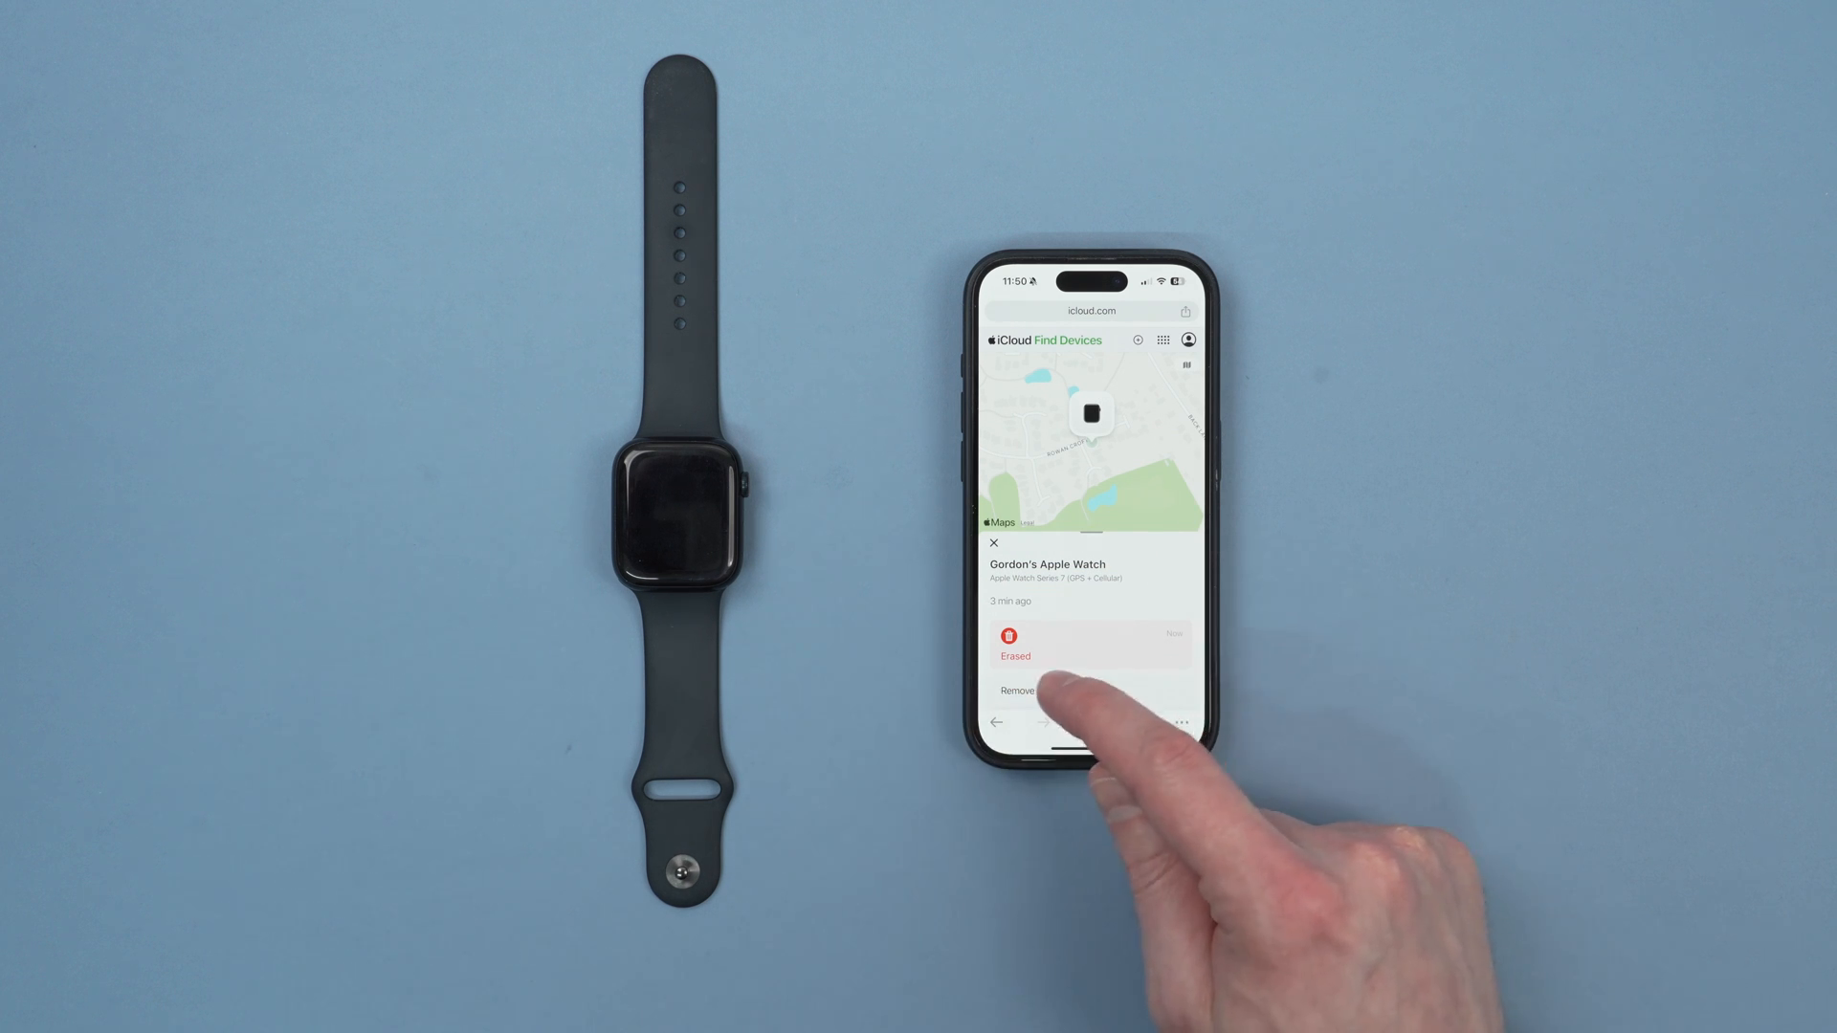
Remove the erased Apple Watch from the account, confirming until the password prompt appears
left_click(1014, 690)
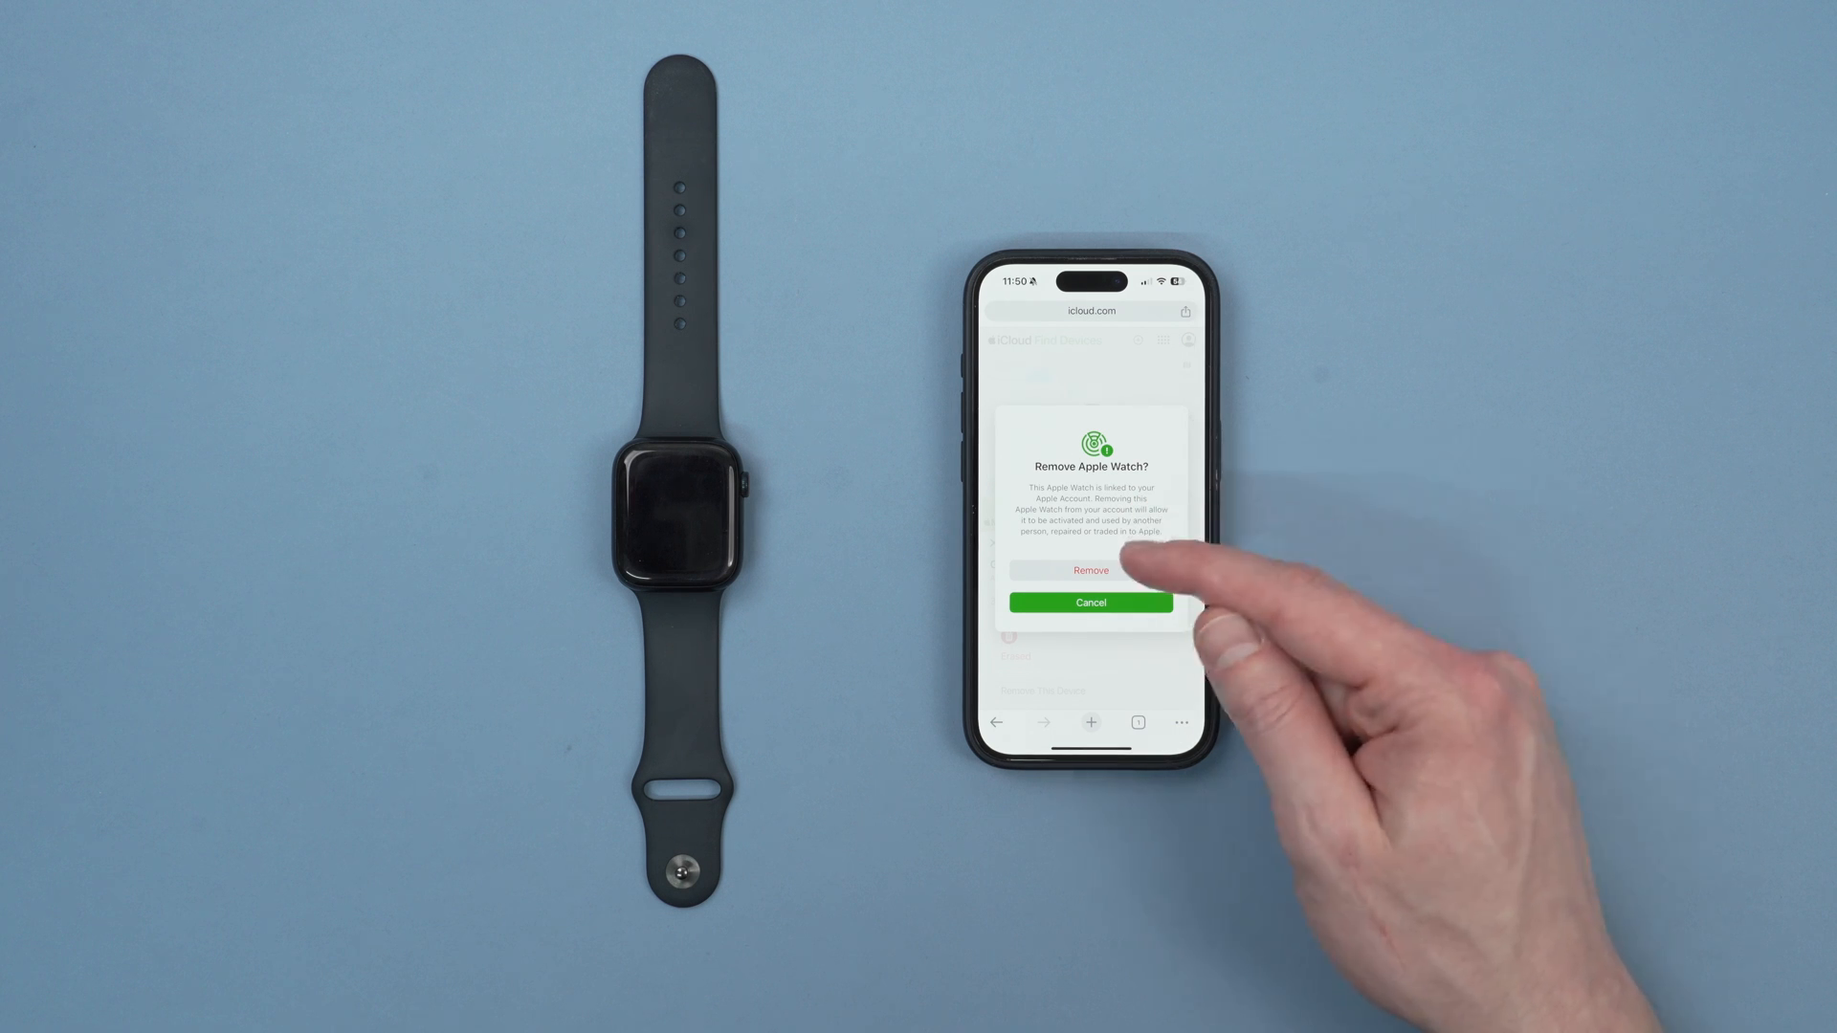
left_click(1088, 570)
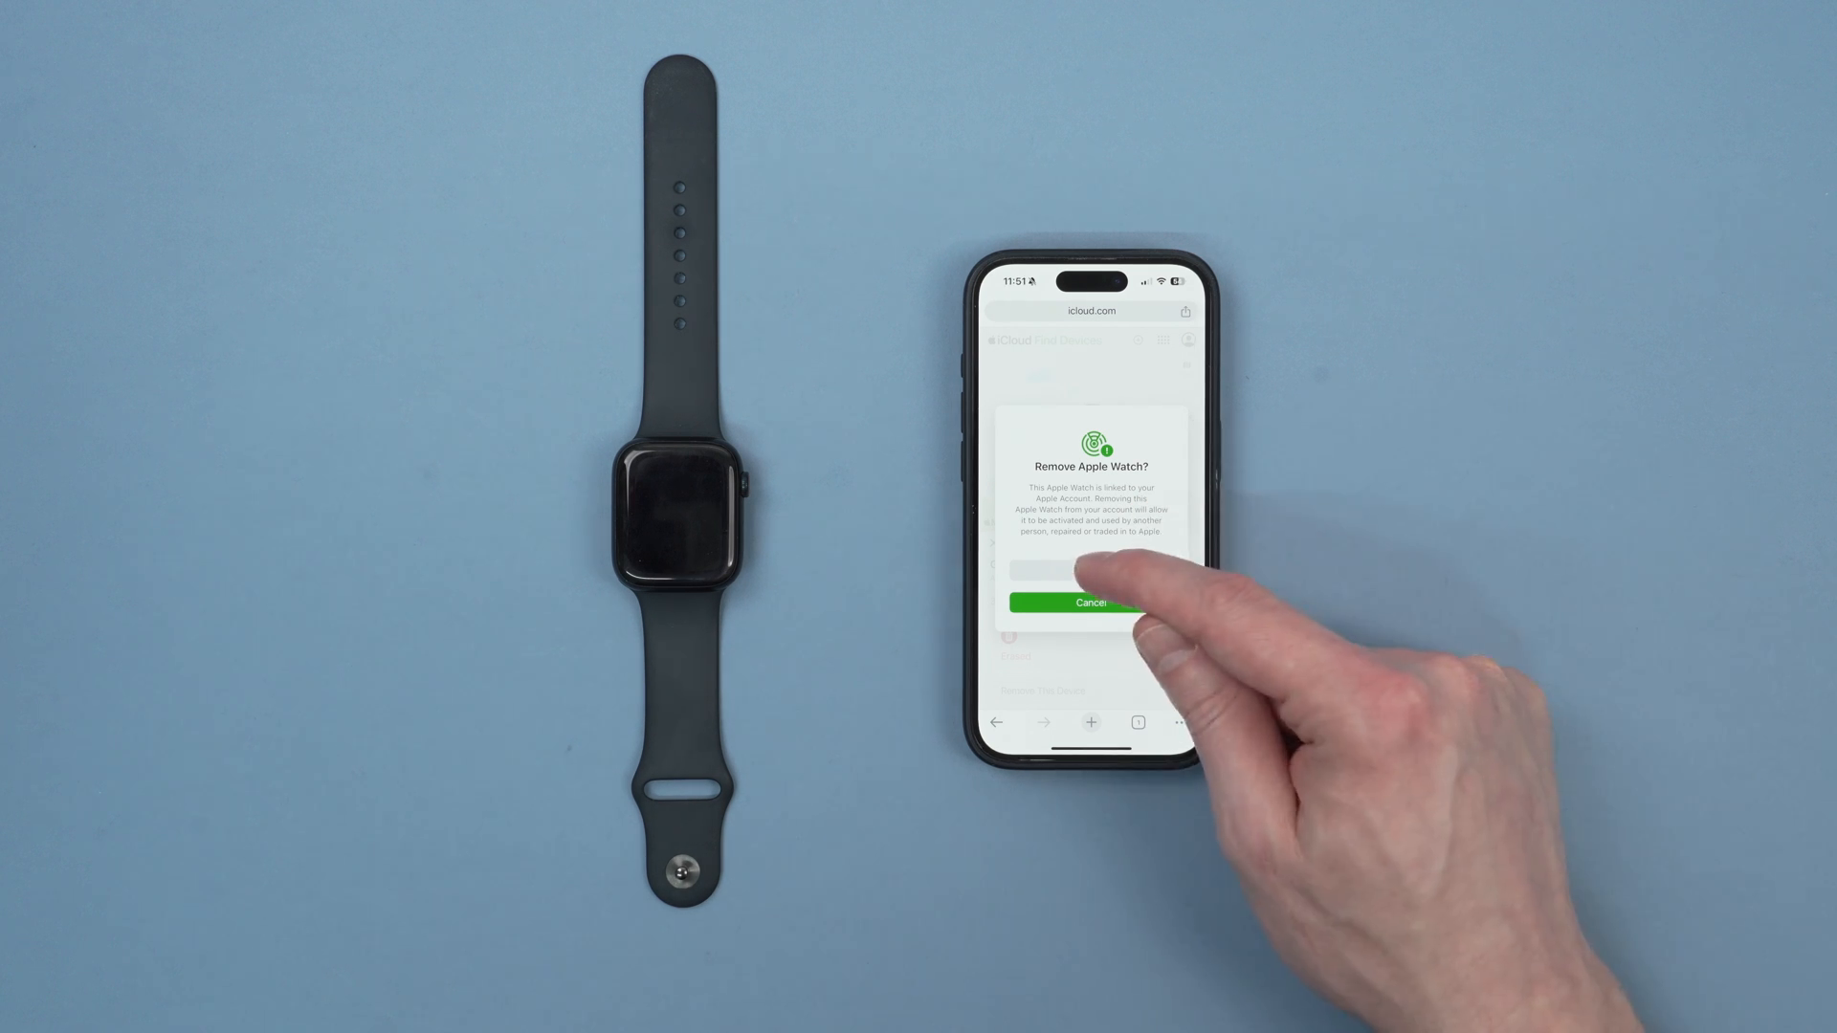
left_click(1089, 572)
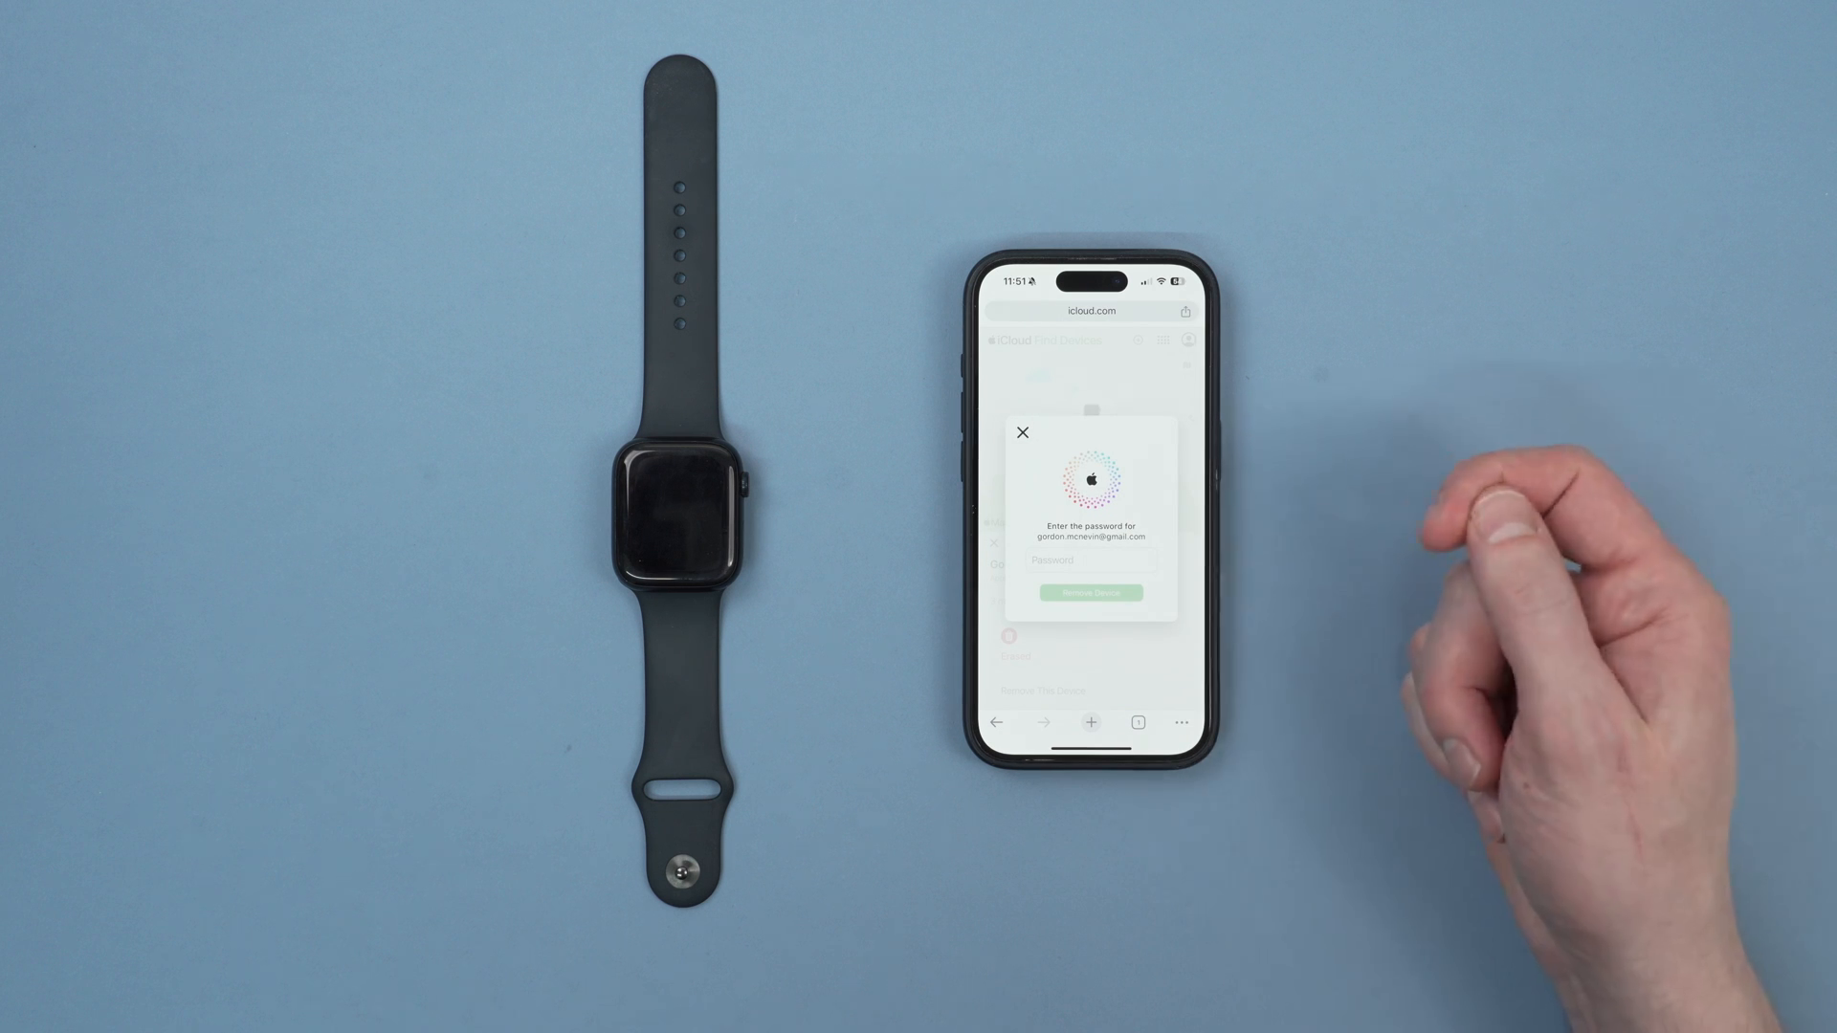